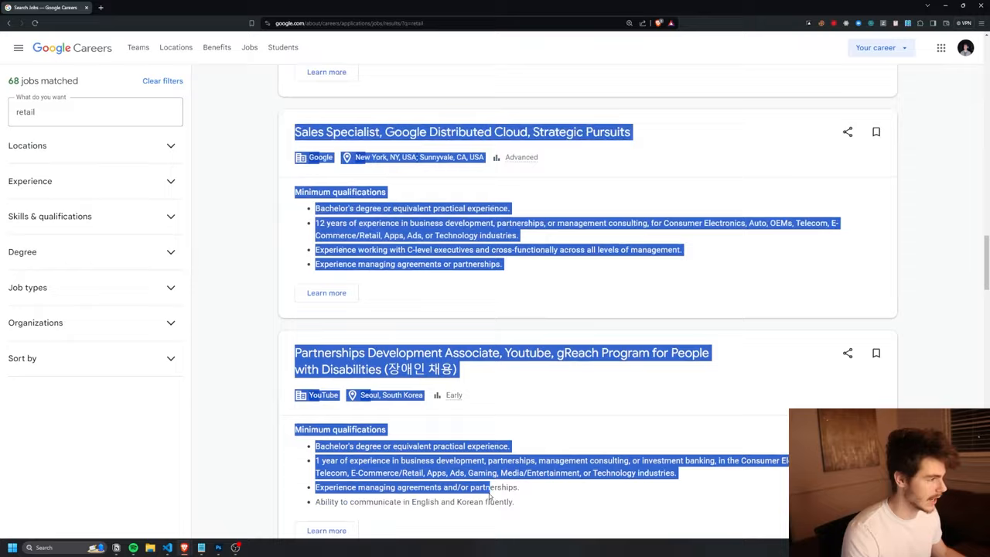
- Search Google Careers for 'python' and scroll through the 1,601 matching jobs
{"action": "type", "text": "python"}
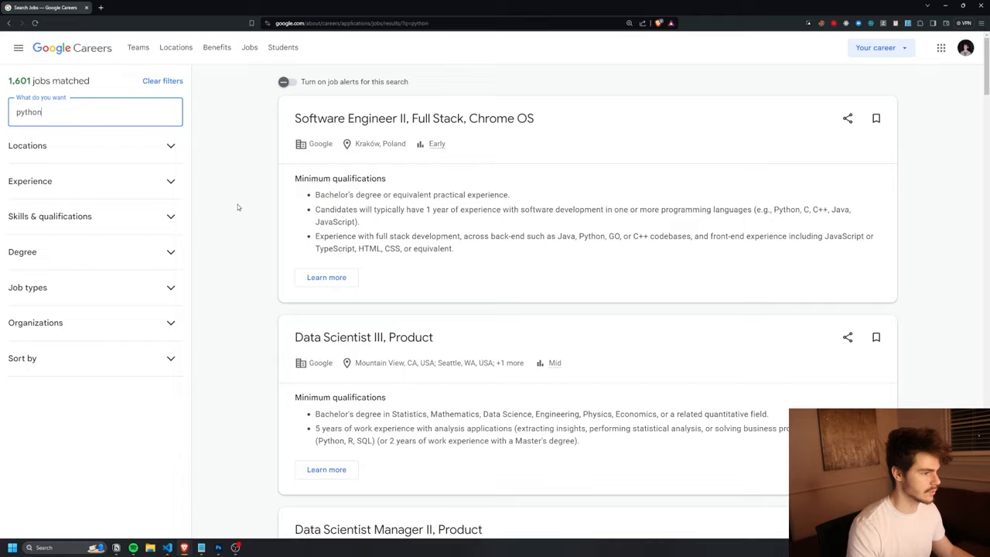
{"action": "scroll", "scroll_direction": "down", "scroll_amount": 3}
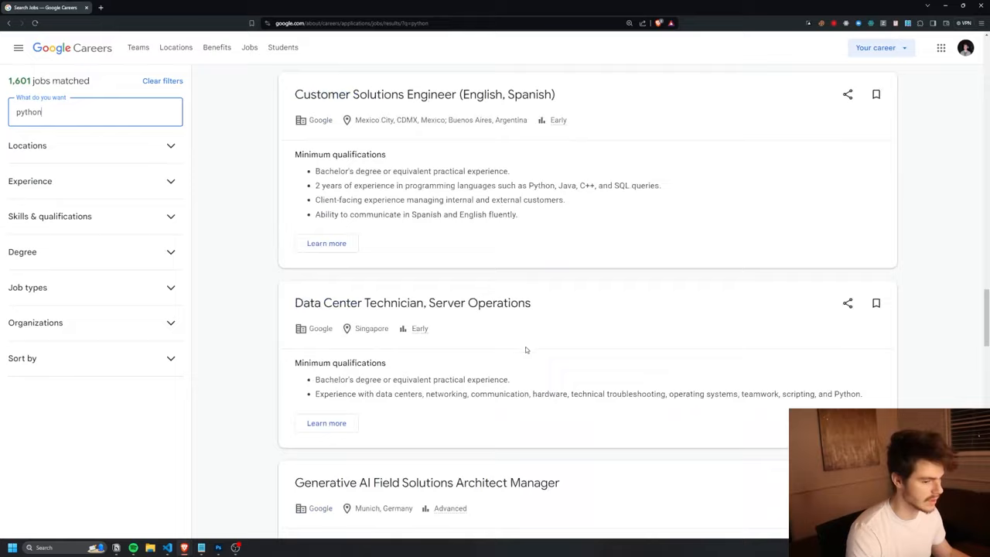
{"action": "scroll", "scroll_direction": "down", "scroll_amount": 3}
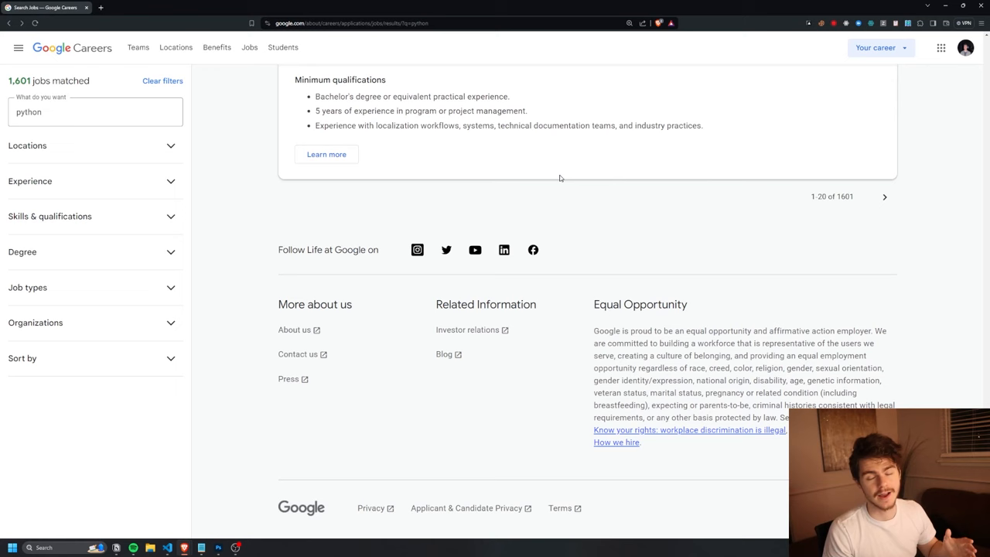
{"action": "scroll", "scroll_direction": "up", "scroll_amount": 3}
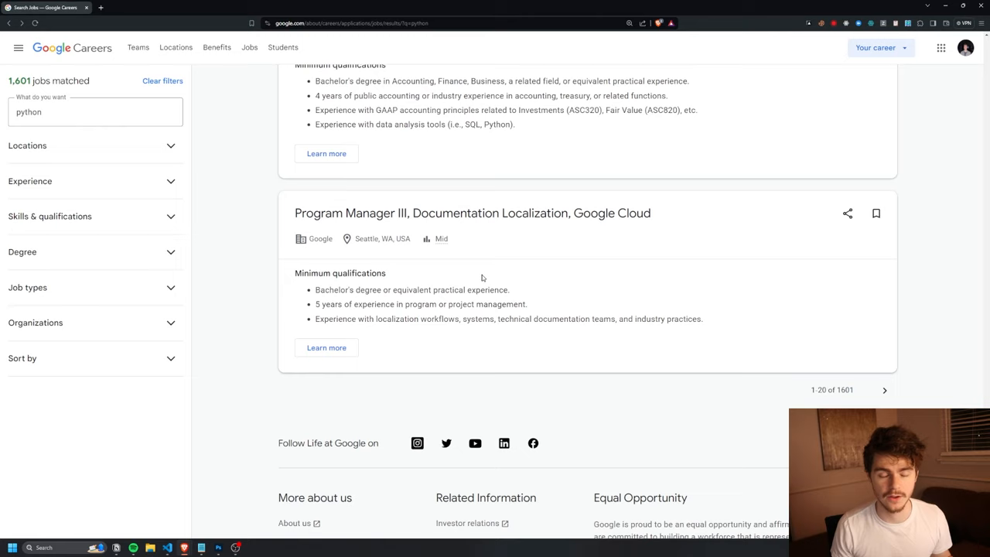
- Check the ChatGPT conversation, then return to the python job results page
{"action": "left_click", "coordinate": [137, 8]}
{"action": "type", "text": "https://www.google.com/about/careers/applications/jobs/results/?q=python can you make a simple request and bs4 script to return all of the html from this page and put it in page.html"}
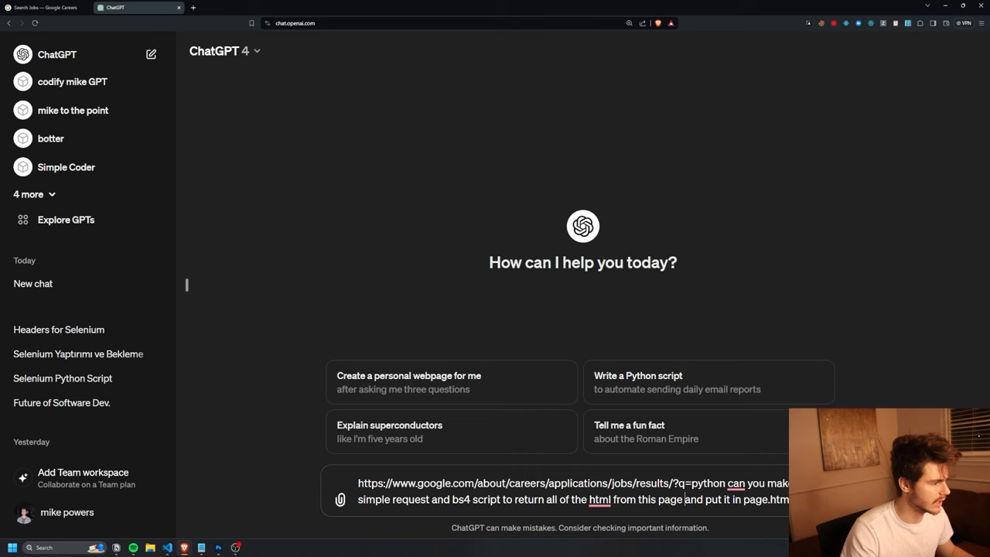
{"action": "left_click", "coordinate": [46, 7]}
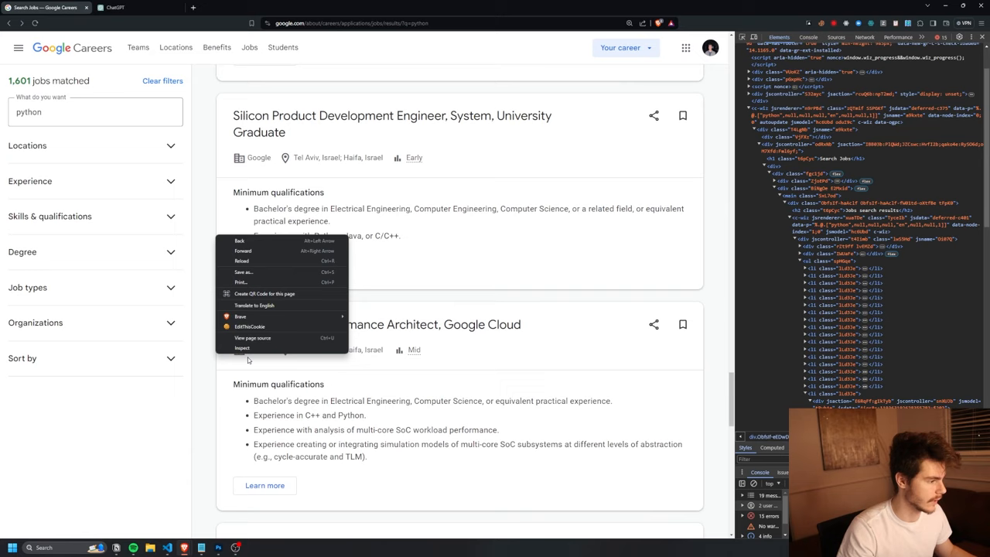
- Inspect the job results page's HTML in DevTools, then return to ChatGPT
{"action": "left_click", "coordinate": [242, 347]}
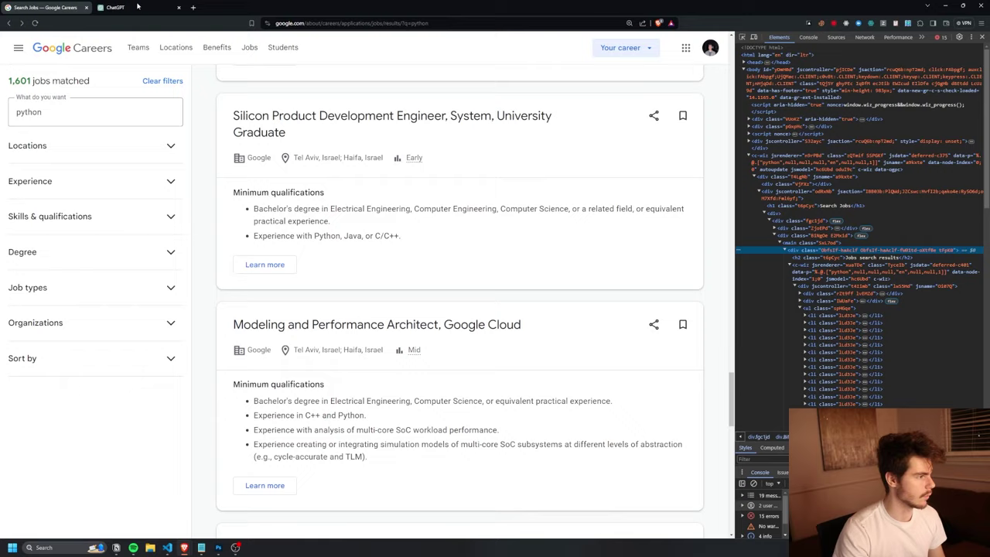
{"action": "left_click", "coordinate": [137, 7]}
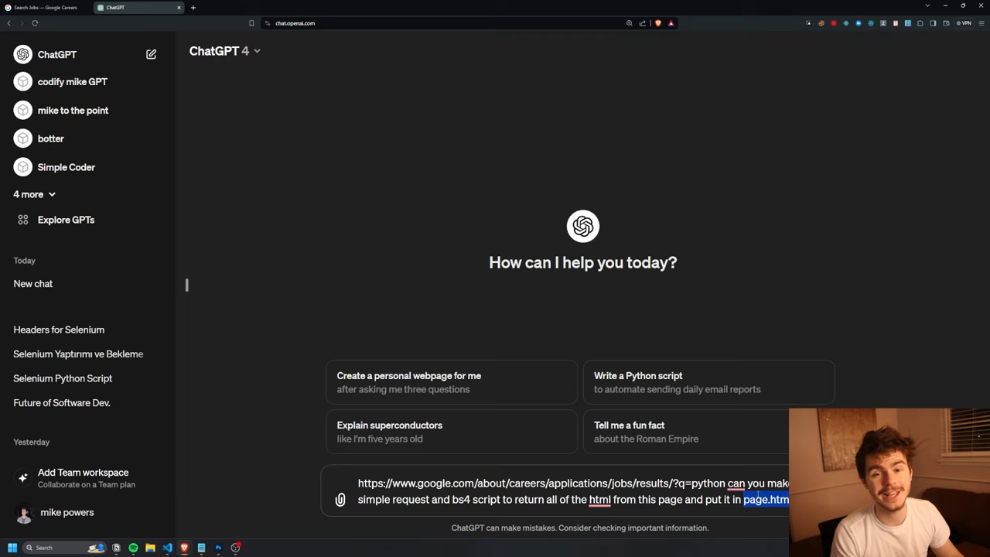
- Submit the ChatGPT prompt requesting a requests/bs4 script that saves page.html
{"action": "key", "text": "Return"}
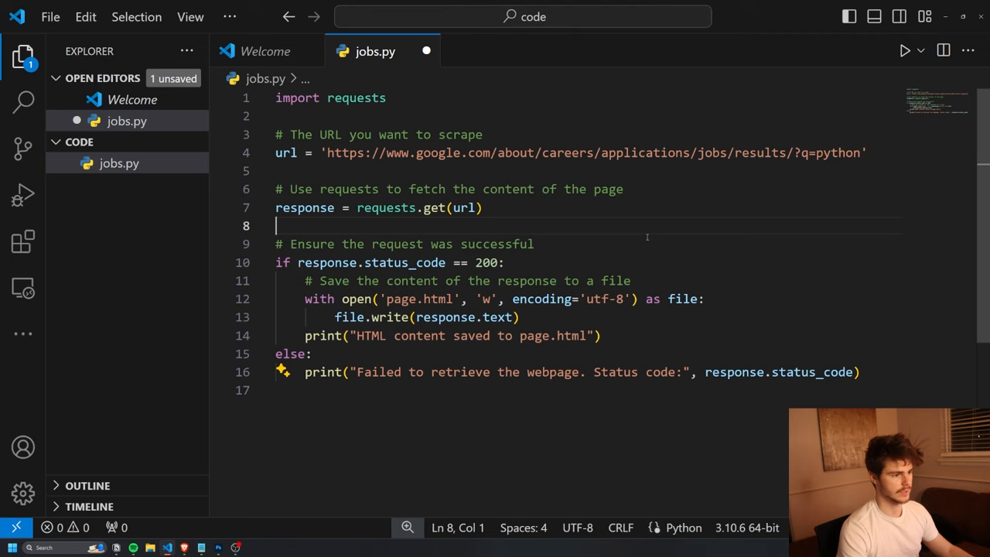
- Set up jobs.py with the generated page-fetching code in VS Code
{"action": "left_click", "coordinate": [22, 242]}
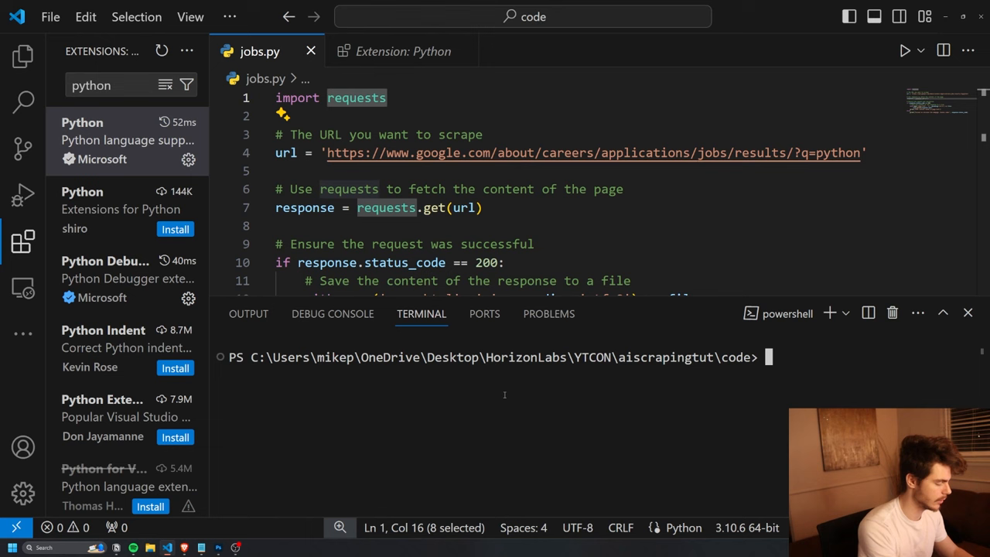
{"action": "left_click", "coordinate": [22, 56]}
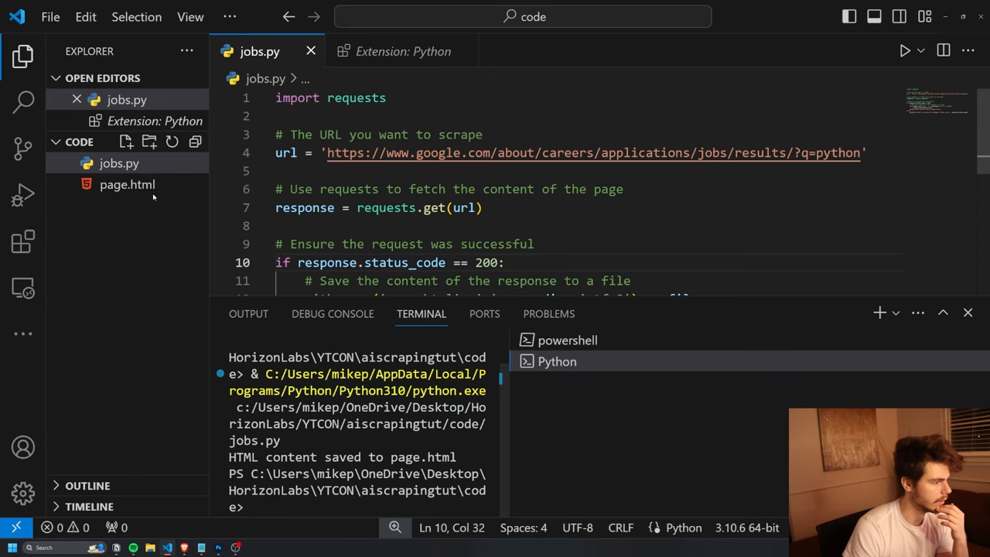
- Run jobs.py to save the careers HTML, then open the new page.html
{"action": "left_click", "coordinate": [127, 184]}
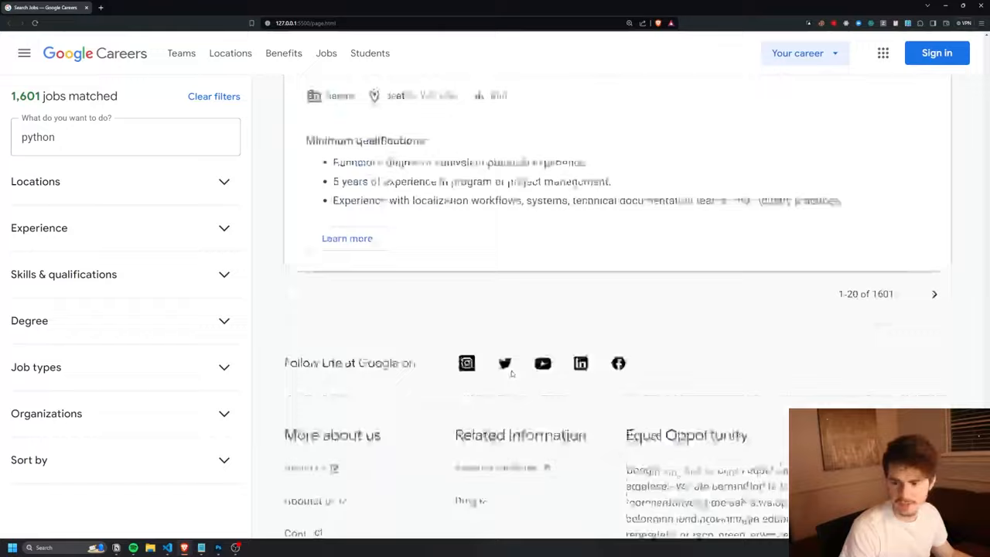
- Scroll the locally served page.html at 127.0.0.1:5500 showing python listings
{"action": "scroll", "scroll_direction": "up", "scroll_amount": 3}
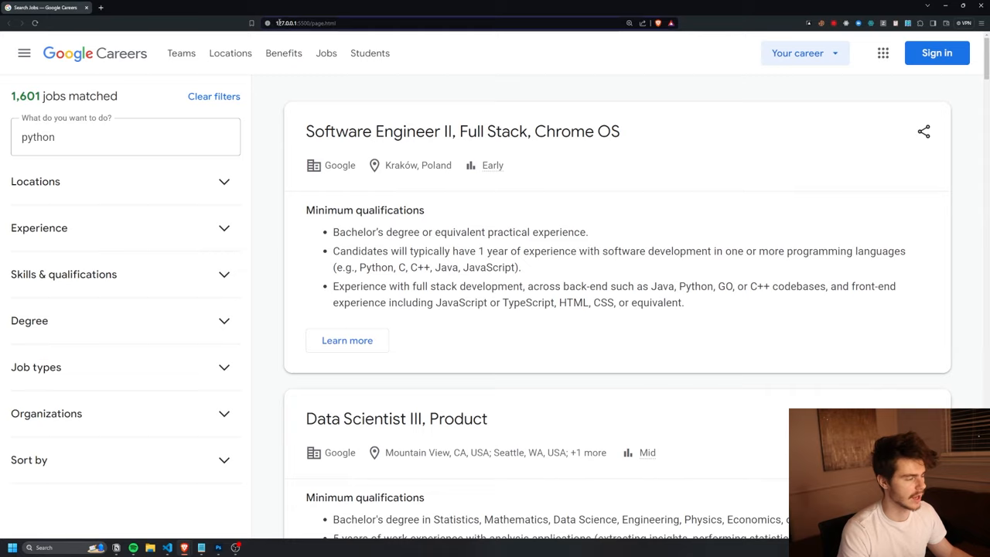
{"action": "scroll", "scroll_direction": "down", "scroll_amount": 3}
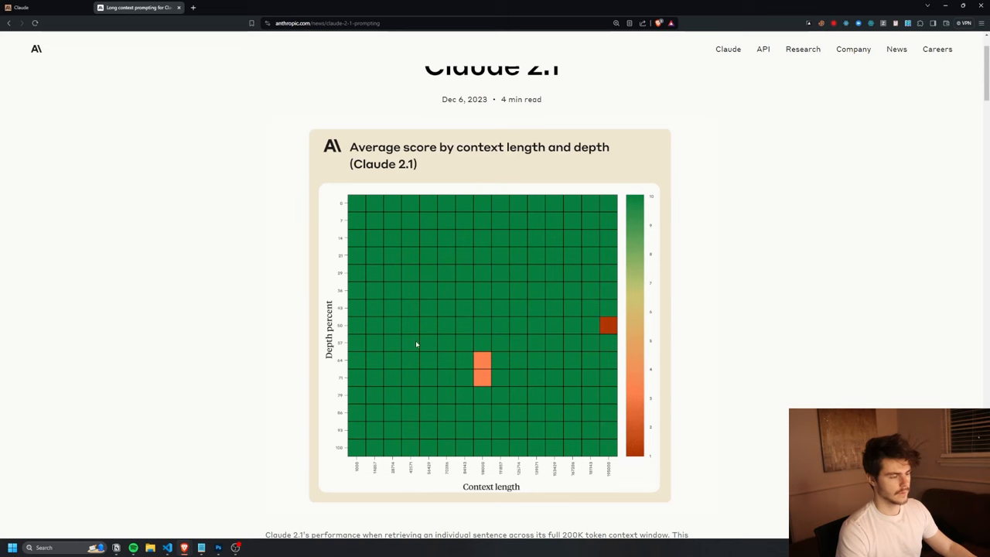
- Scroll through Anthropic's Claude 2.1 long-context prompting article, then go to Claude
{"action": "scroll", "scroll_direction": "down", "scroll_amount": 3}
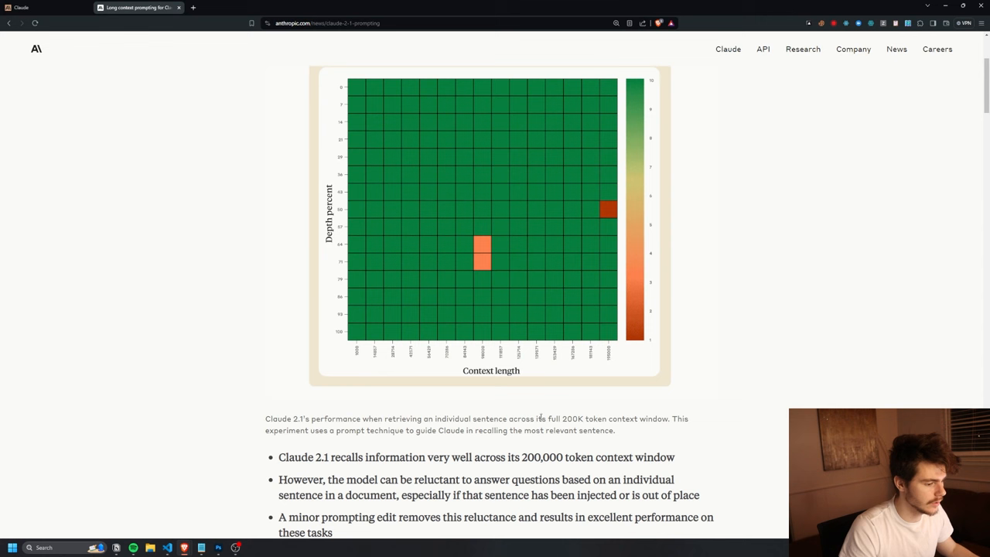
{"action": "scroll", "scroll_direction": "down", "scroll_amount": 3}
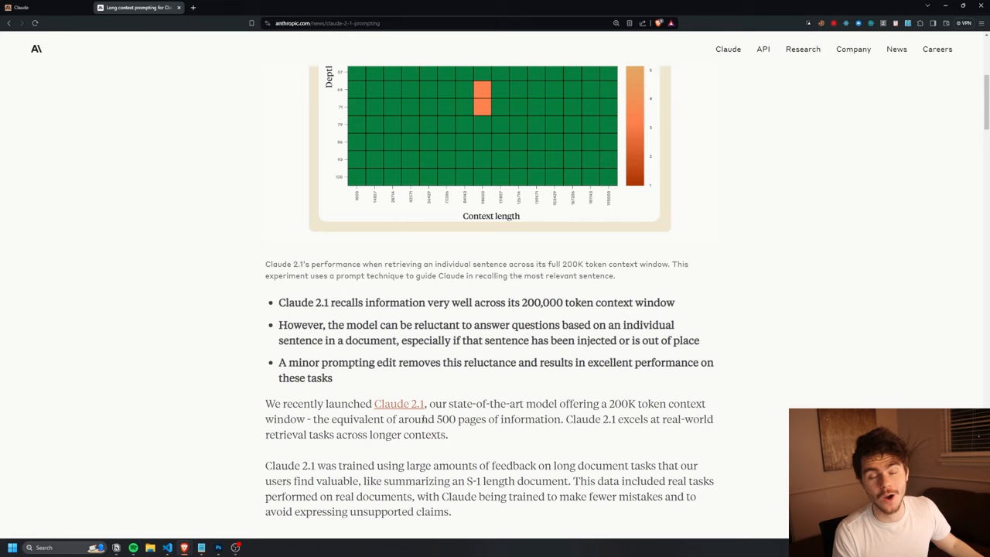
{"action": "mouse_move", "coordinate": [683, 297]}
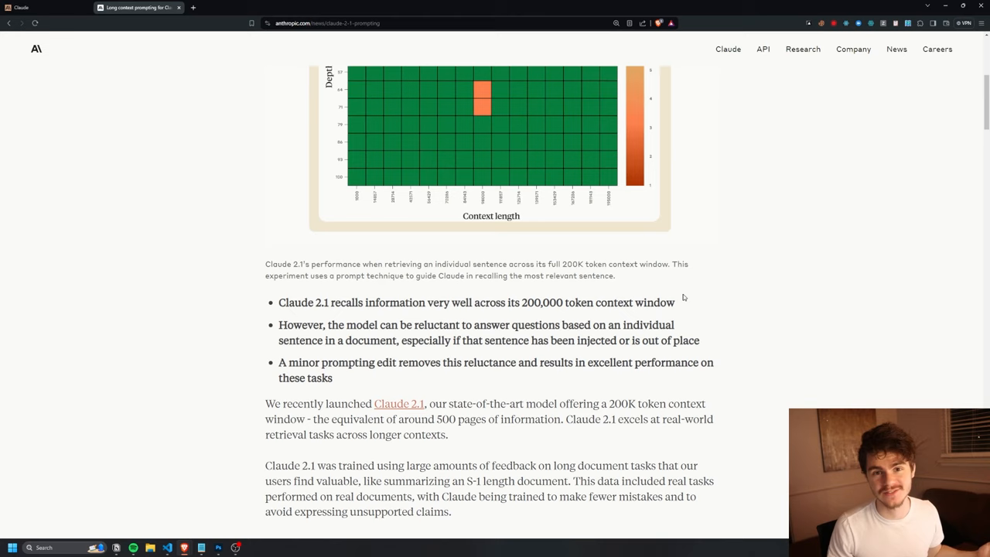
{"action": "left_click", "coordinate": [39, 7]}
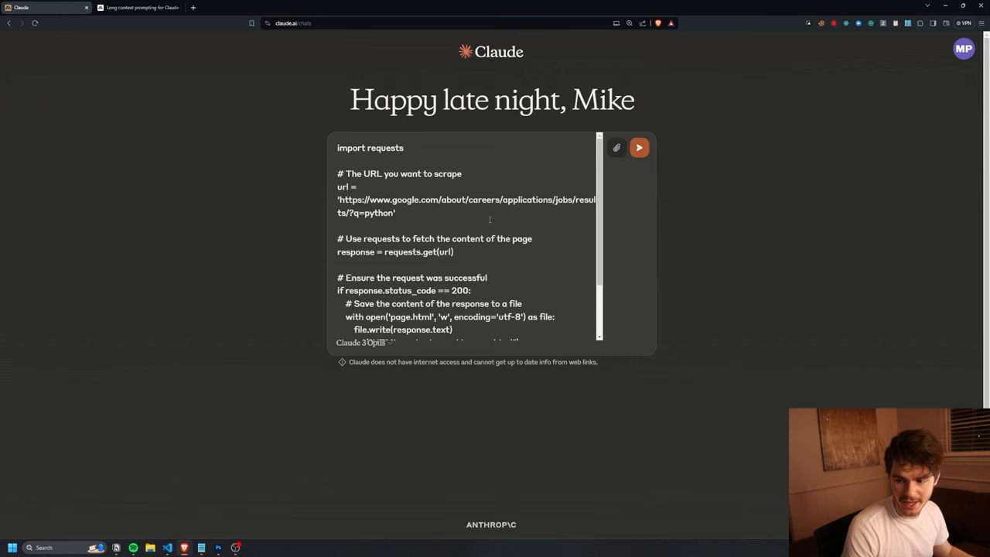
- Paste jobs.py and page.html into Claude, asking for title, location, company, level, url as JSON
{"action": "left_click", "coordinate": [170, 547]}
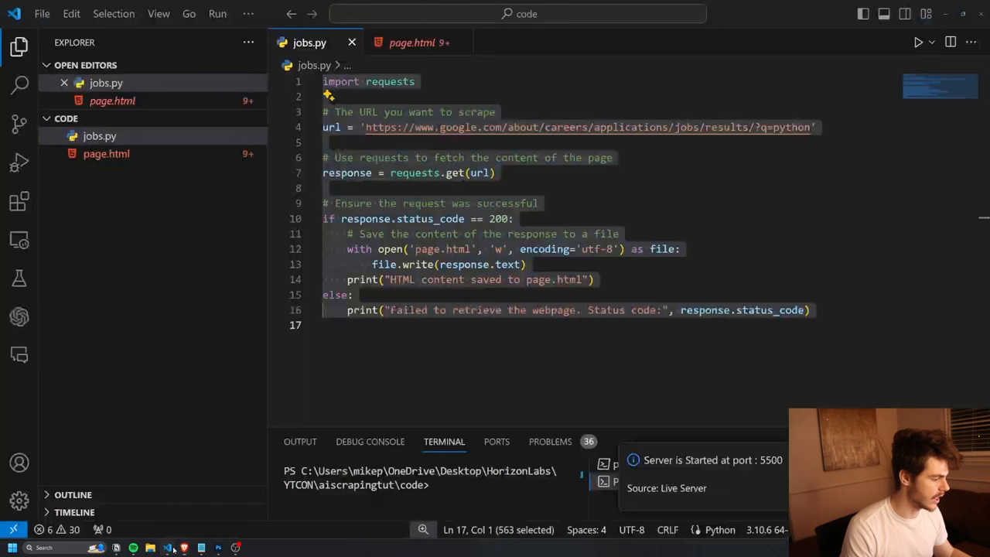
{"action": "left_click", "coordinate": [133, 548]}
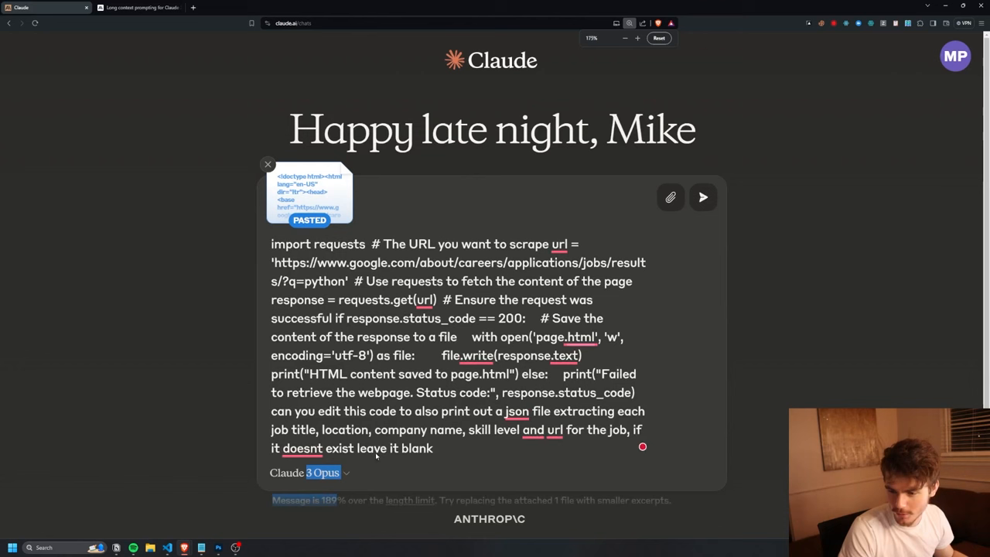
{"action": "left_click", "coordinate": [167, 548]}
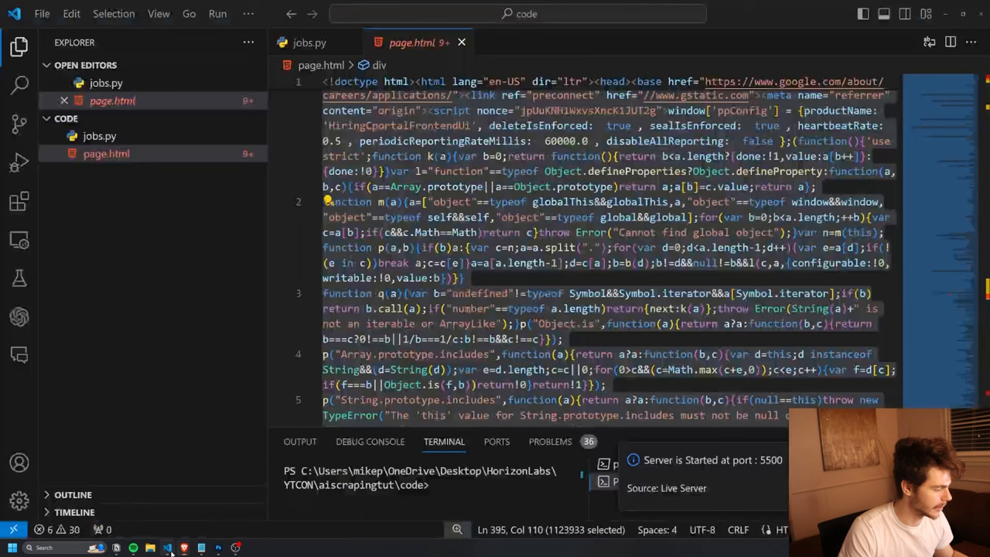
- Apply Format Document to page.html from its right-click menu
{"action": "right_click", "coordinate": [464, 232]}
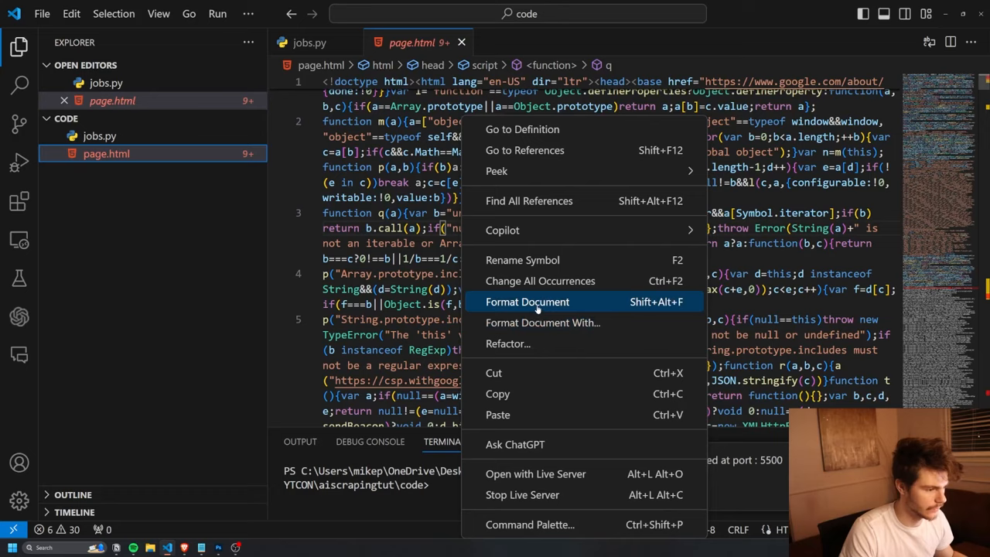
{"action": "left_click", "coordinate": [527, 302]}
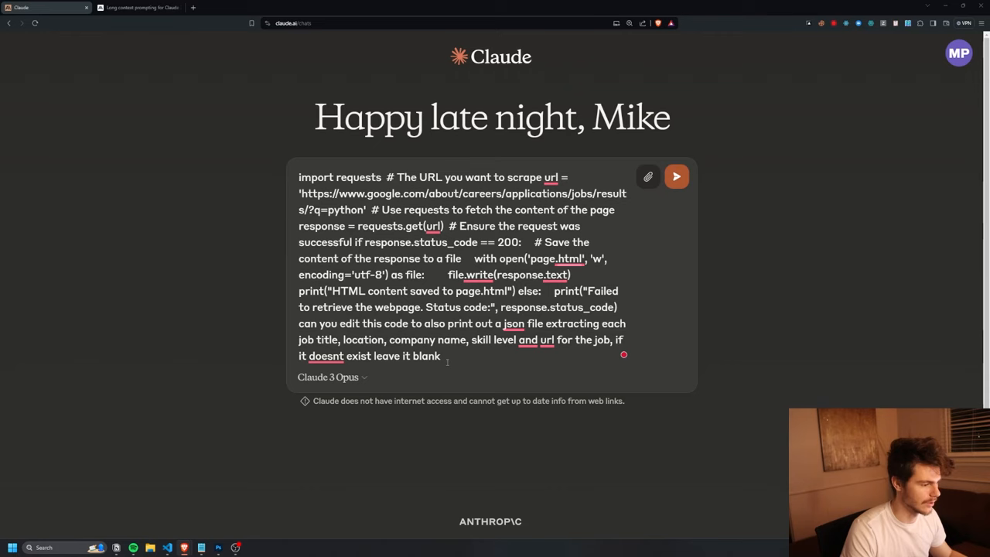
- Send Claude the jobs.py code requesting title, location, company, skill level and URL saved as JSON
{"action": "left_click", "coordinate": [676, 176]}
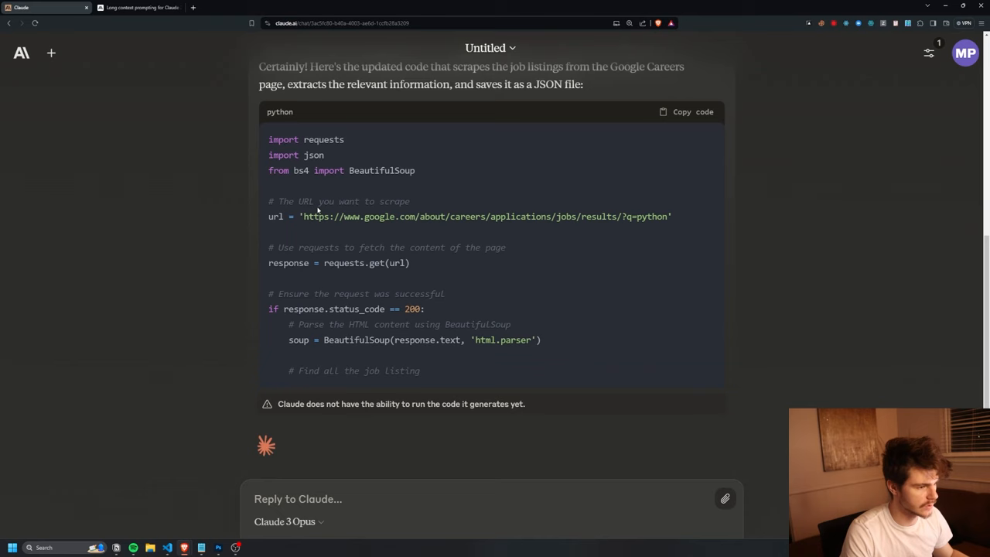
{"action": "scroll", "scroll_direction": "down", "scroll_amount": 3}
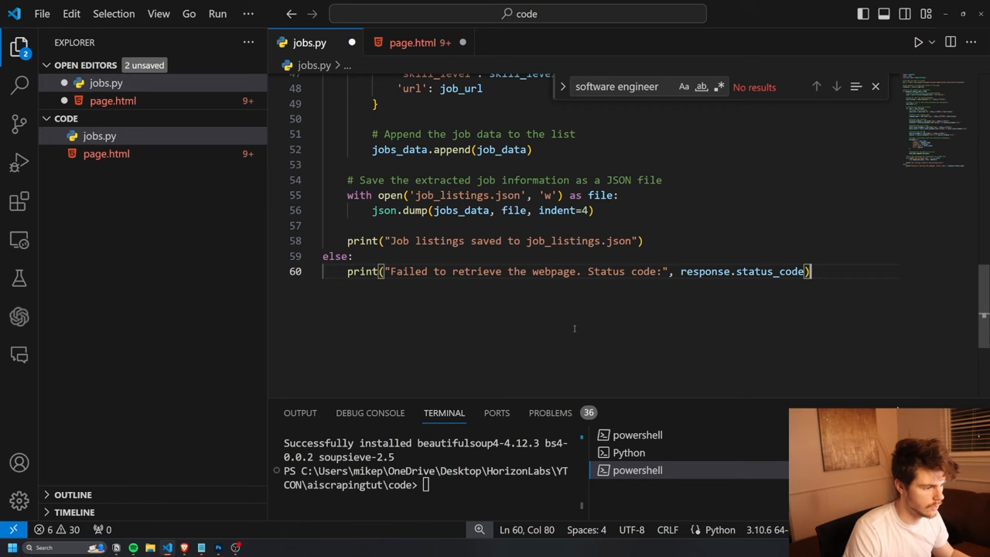
- Look over the BeautifulSoup version of jobs.py that writes listings to job_listings.json
{"action": "scroll", "scroll_direction": "up", "scroll_amount": 3}
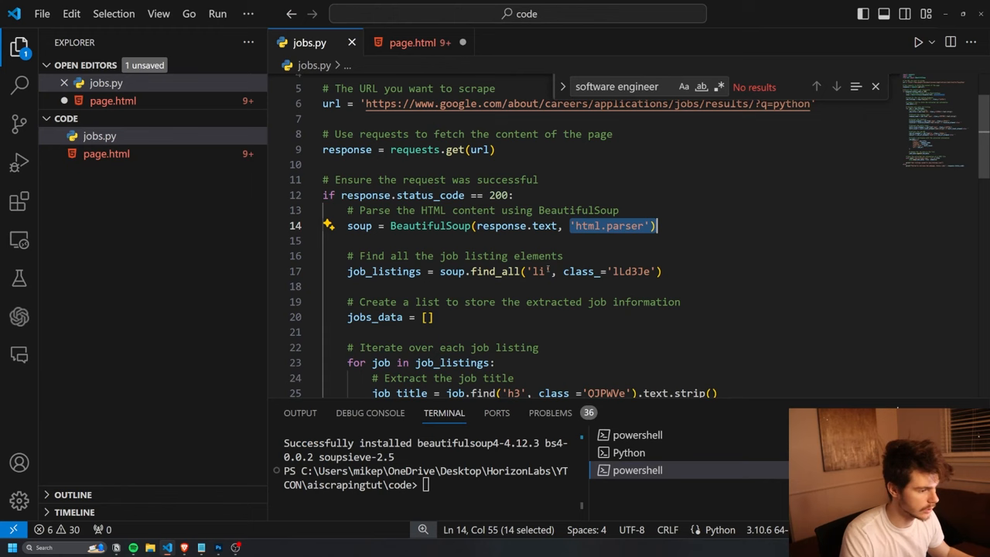
{"action": "scroll", "scroll_direction": "down", "scroll_amount": 3}
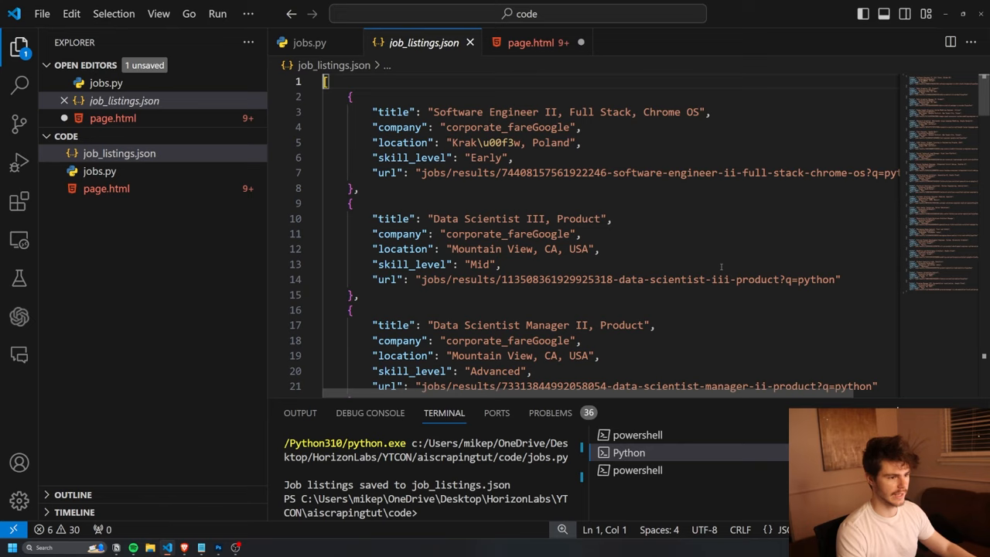
- Inspect job_listings.json and adjust extraction so company reads 'Google' with full careers URLs
{"action": "scroll", "scroll_direction": "down", "scroll_amount": 3}
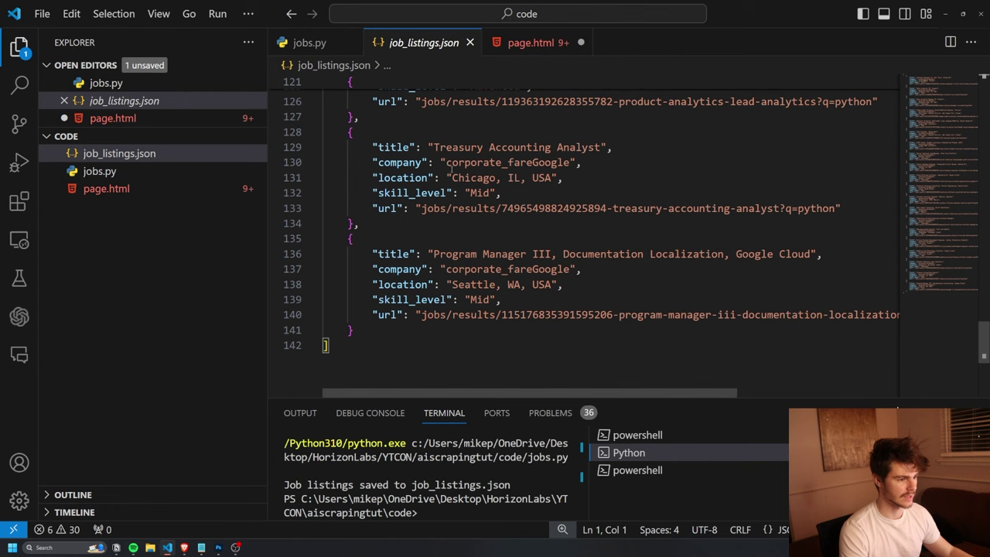
{"action": "scroll", "scroll_direction": "up", "scroll_amount": 3}
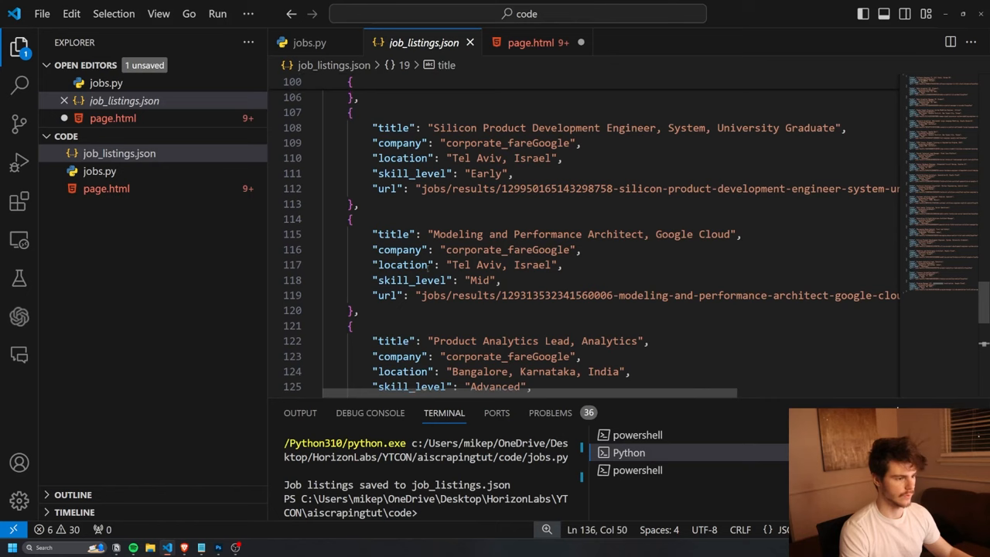
{"action": "double_click", "coordinate": [506, 142]}
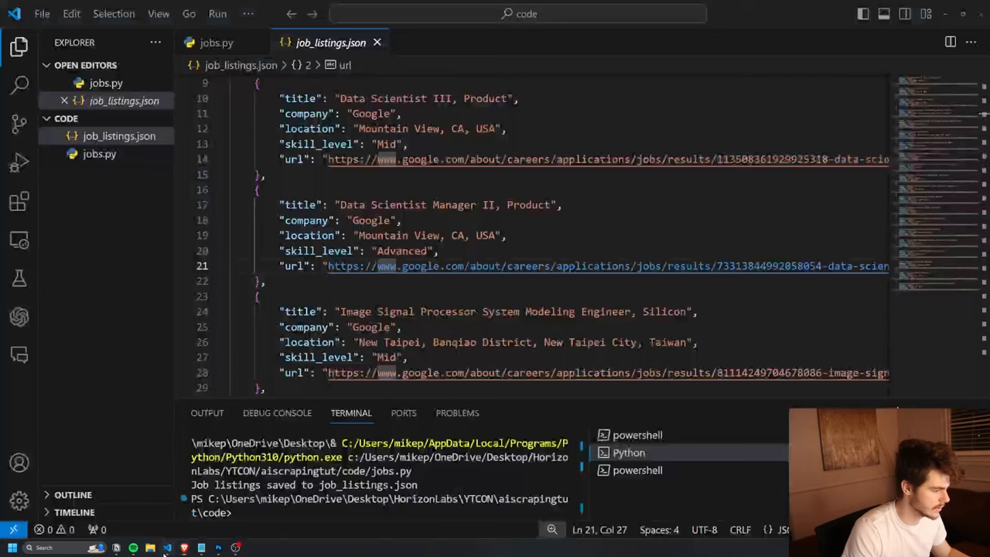
- Minimise VS Code from the taskbar to reveal the Craigslist cars results in the browser
{"action": "left_click", "coordinate": [133, 547]}
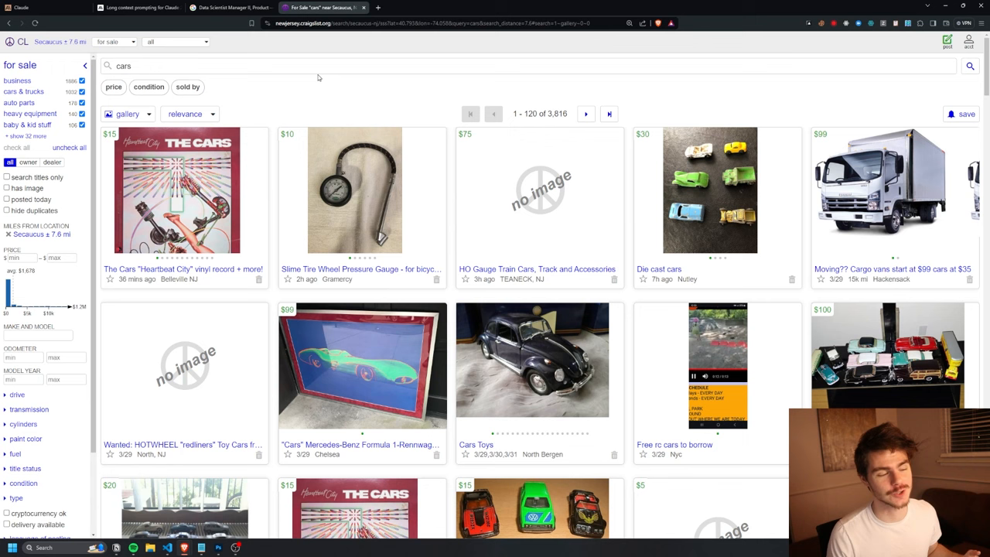
{"action": "mouse_move", "coordinate": [359, 190]}
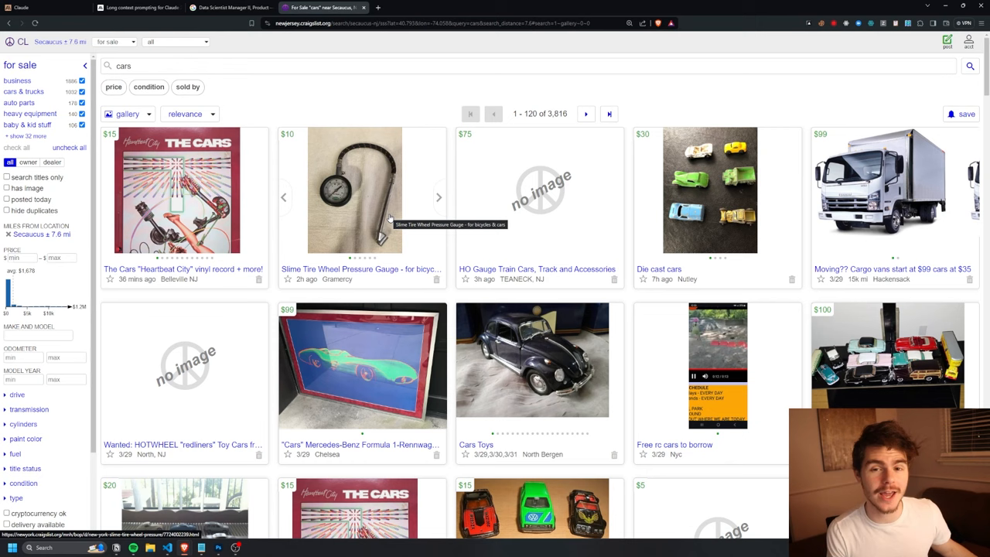
- Switch the Craigslist 'cars' results from gallery view to the thumb list view
{"action": "left_click", "coordinate": [126, 113]}
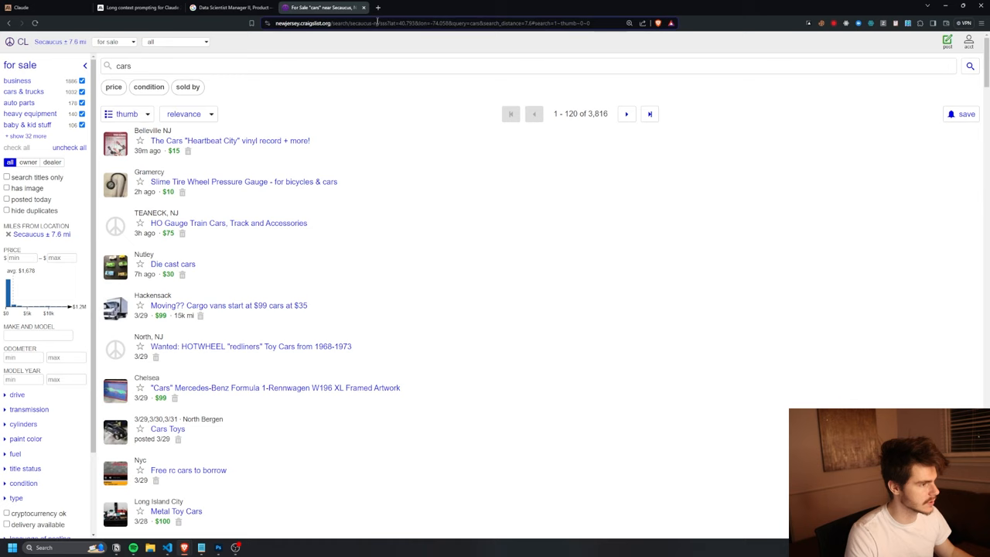
- Ask ChatGPT for requests code saving the Craigslist cars page to page.html, and review the reply
{"action": "left_click", "coordinate": [414, 8]}
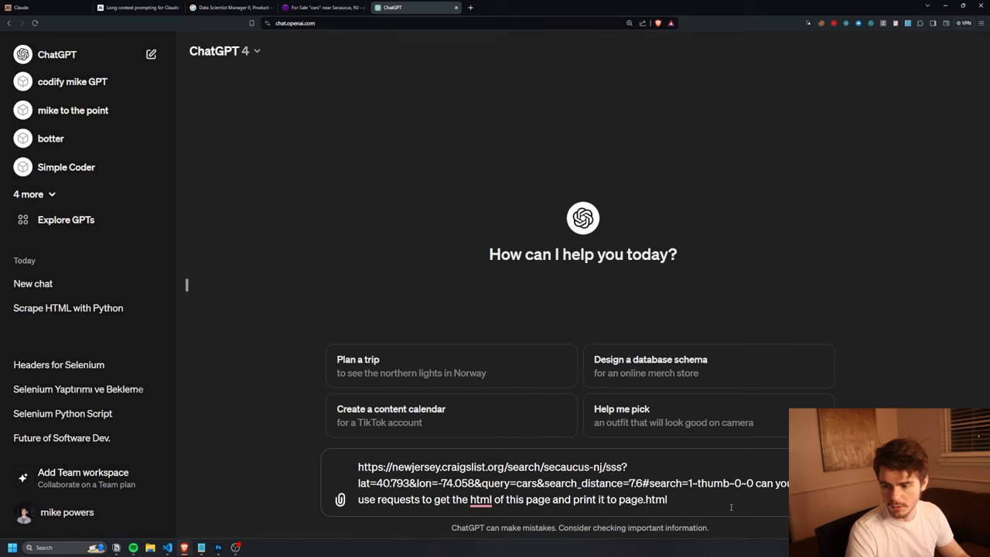
{"action": "key", "text": "Return"}
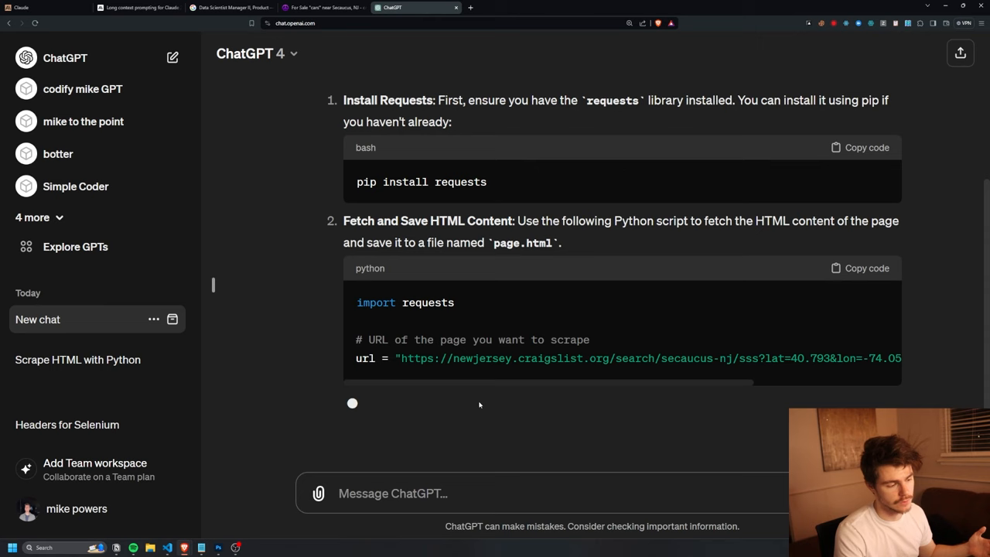
{"action": "scroll", "scroll_direction": "down", "scroll_amount": 3}
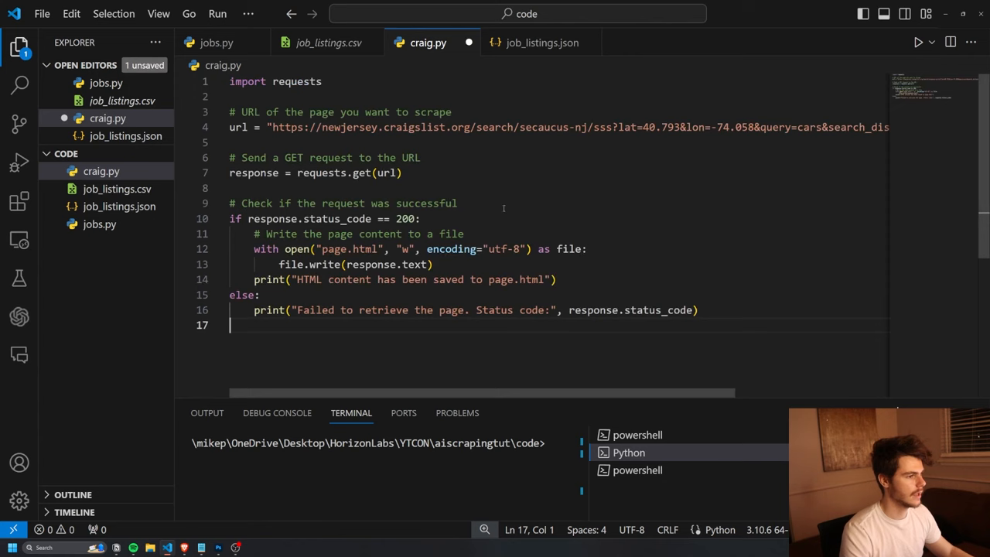
- Serve the downloaded page.html in the browser via Open with Live Server
{"action": "right_click", "coordinate": [92, 188]}
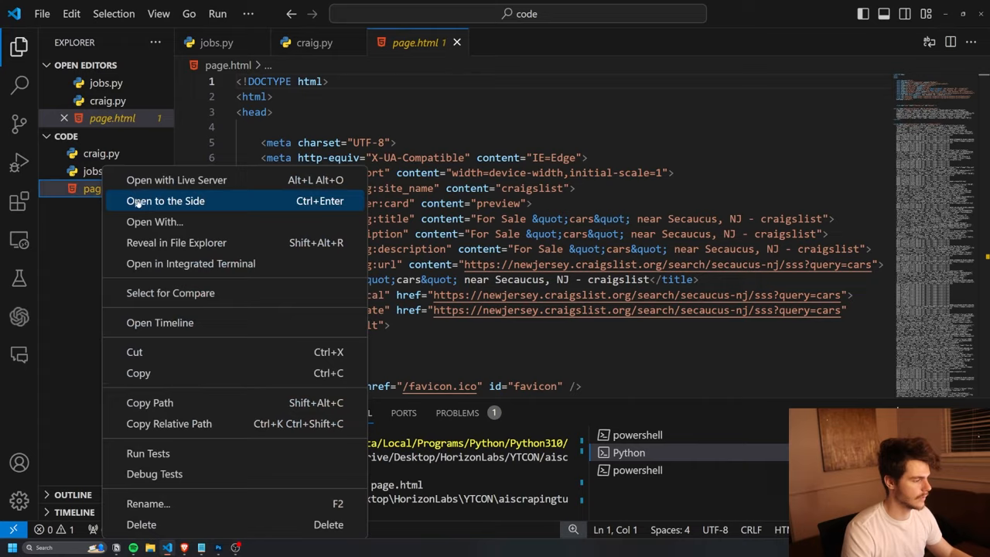
{"action": "left_click", "coordinate": [177, 179]}
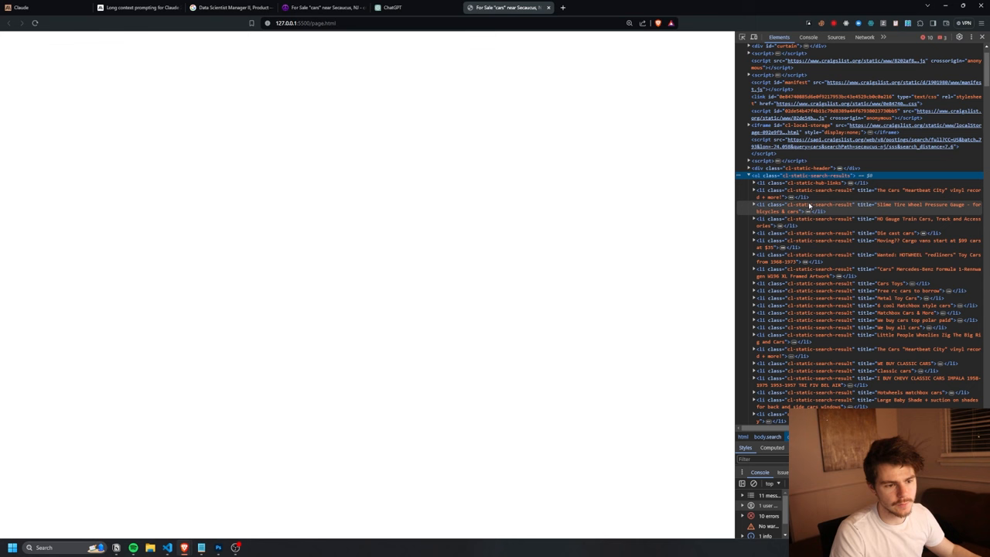
- Expand a cl-static-search-result listing to see its title, price and location, then start a new Claude chat
{"action": "left_click", "coordinate": [753, 151]}
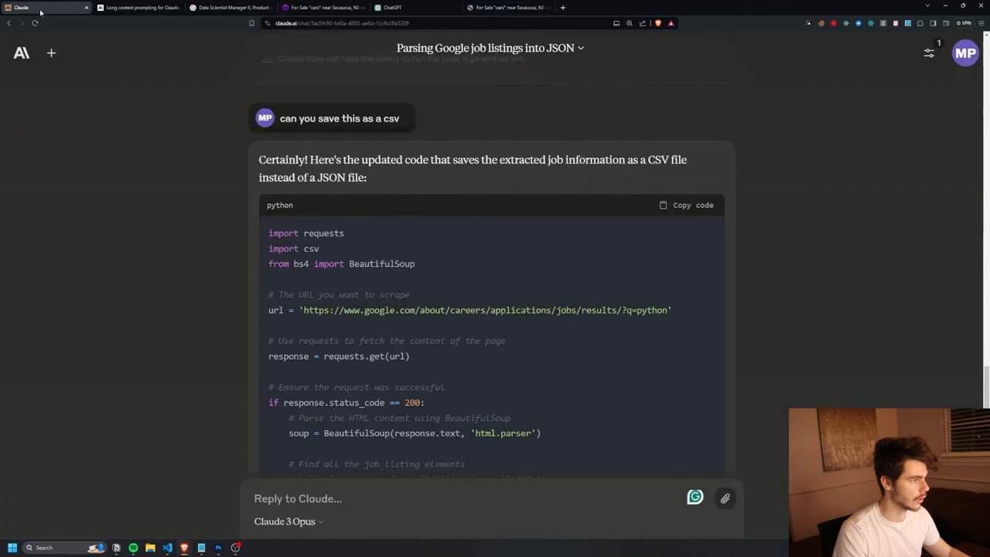
{"action": "left_click", "coordinate": [51, 52]}
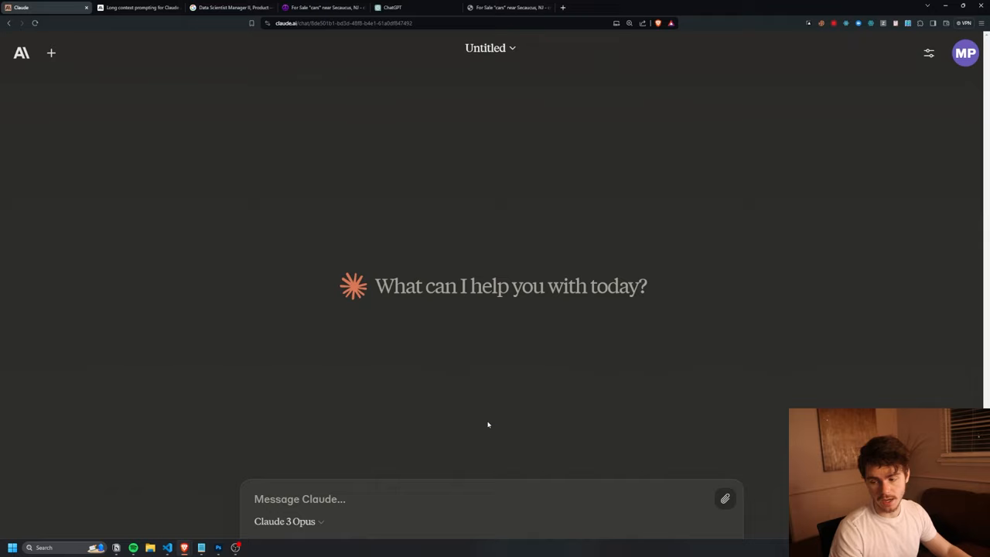
{"action": "left_click", "coordinate": [507, 7]}
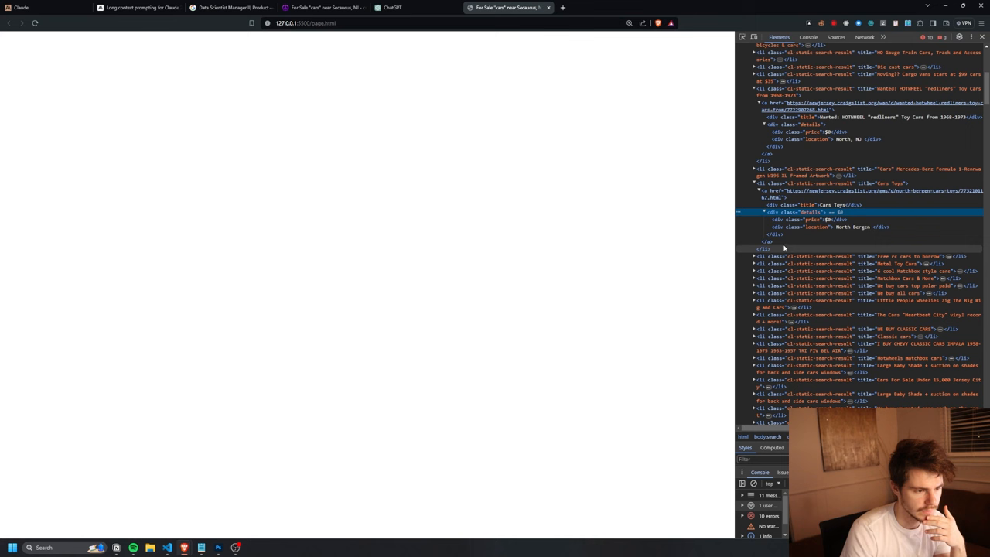